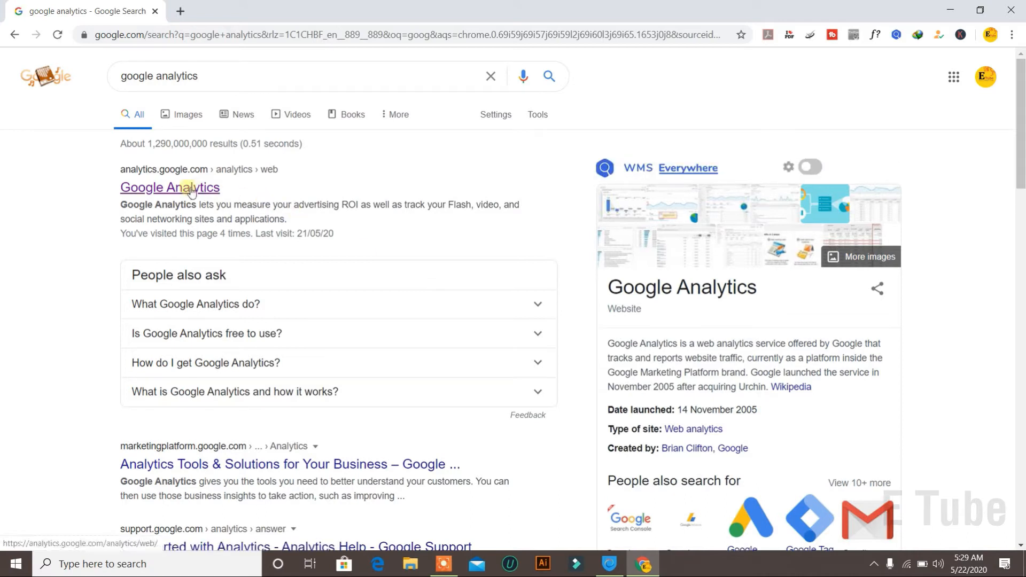
# Step: Open the Google Analytics result from the 'google analytics' search
pyautogui.click(169, 188)
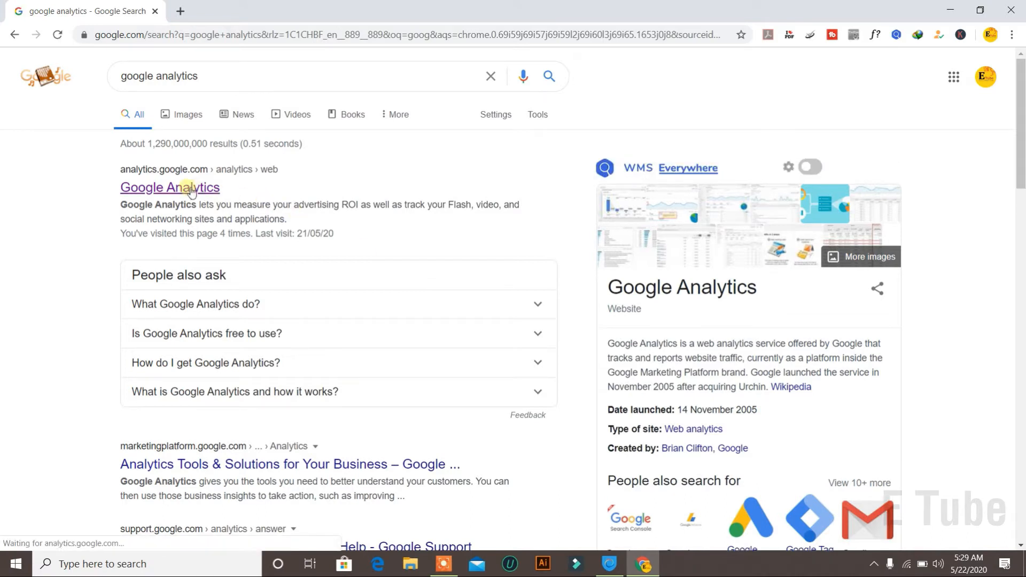
pyautogui.click(170, 187)
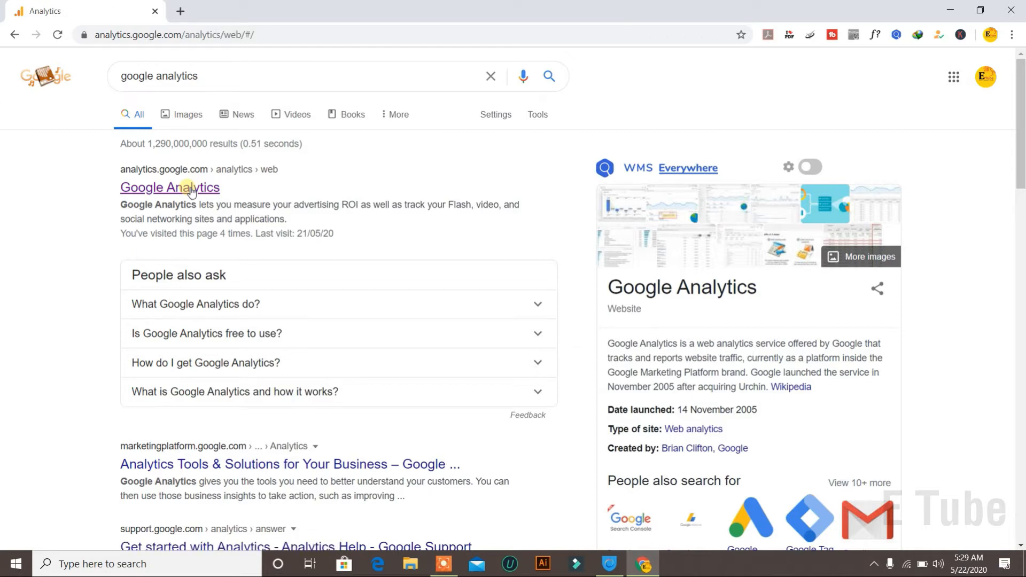
# Step: Let Google Analytics load the All Web Site Data Home dashboard for About Youth Career Club
pyautogui.click(170, 188)
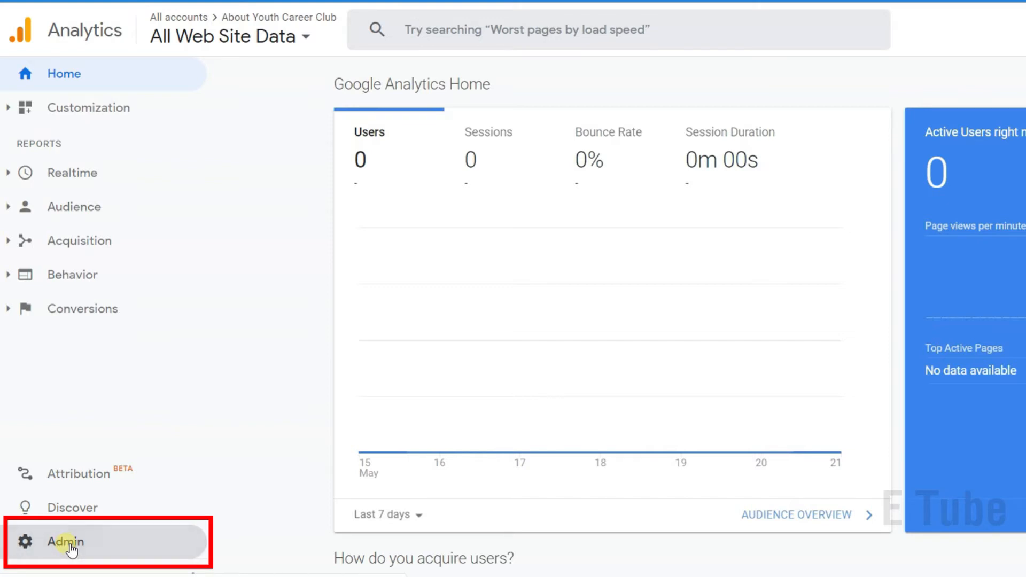
# Step: Open Admin and select About Youth Career Club as the property under E Tube
pyautogui.click(64, 541)
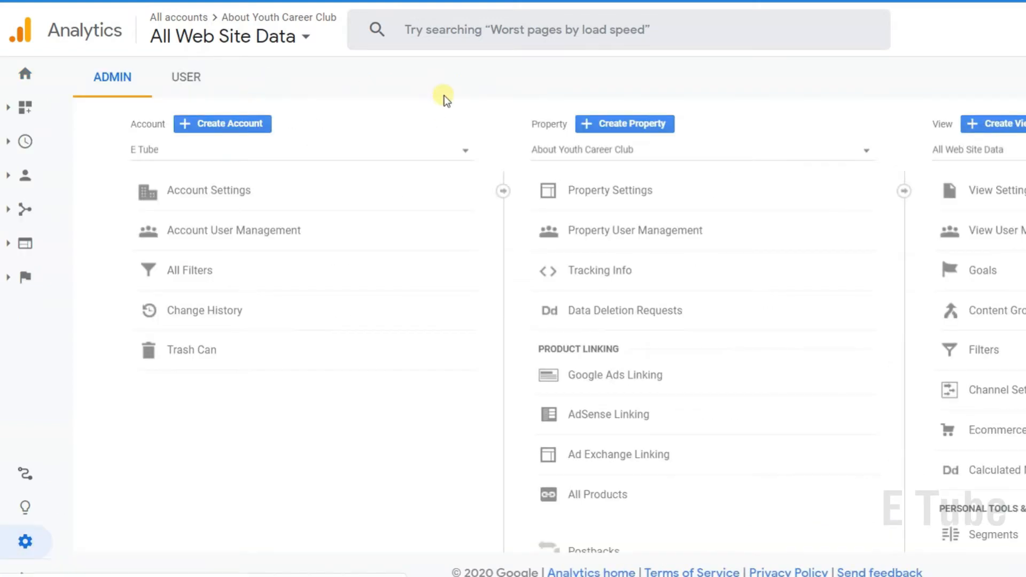
pyautogui.moveTo(584, 151)
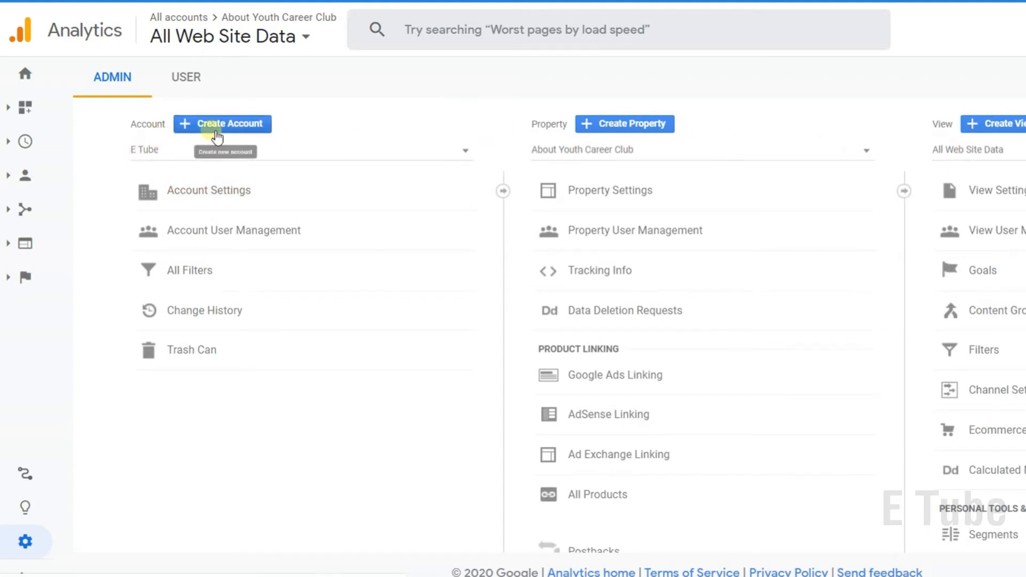
pyautogui.moveTo(982, 143)
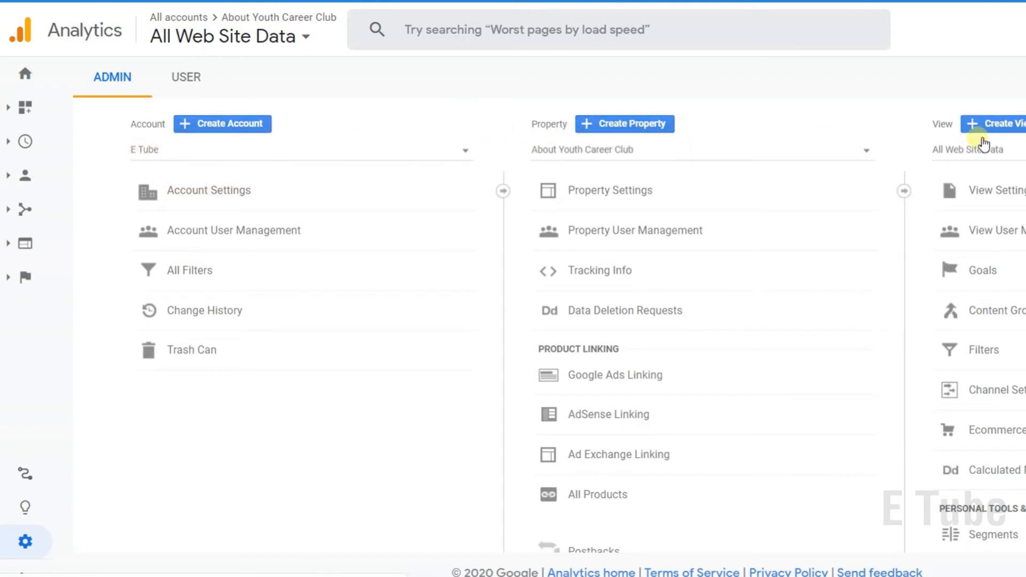
pyautogui.moveTo(705, 150)
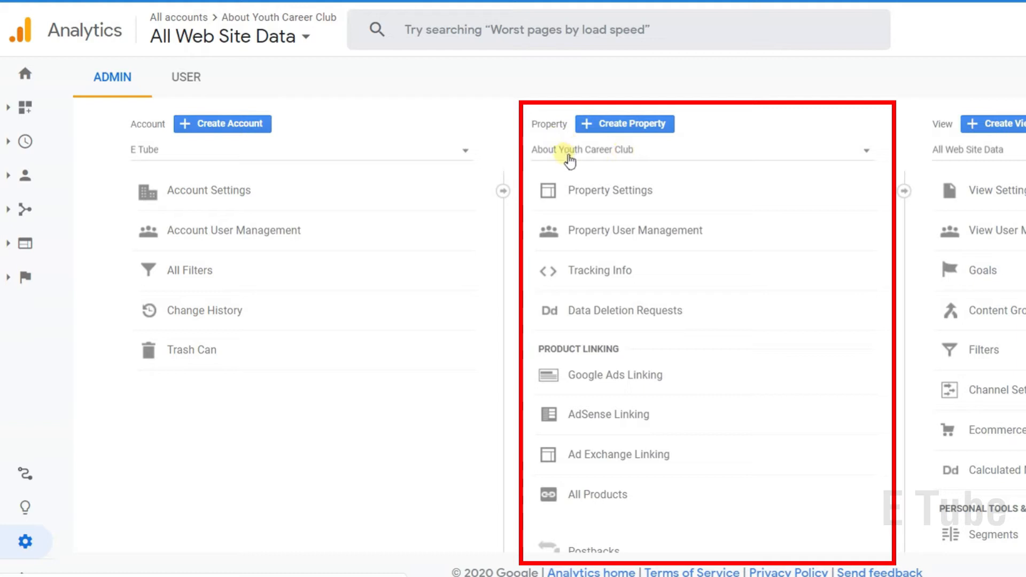
pyautogui.moveTo(199, 146)
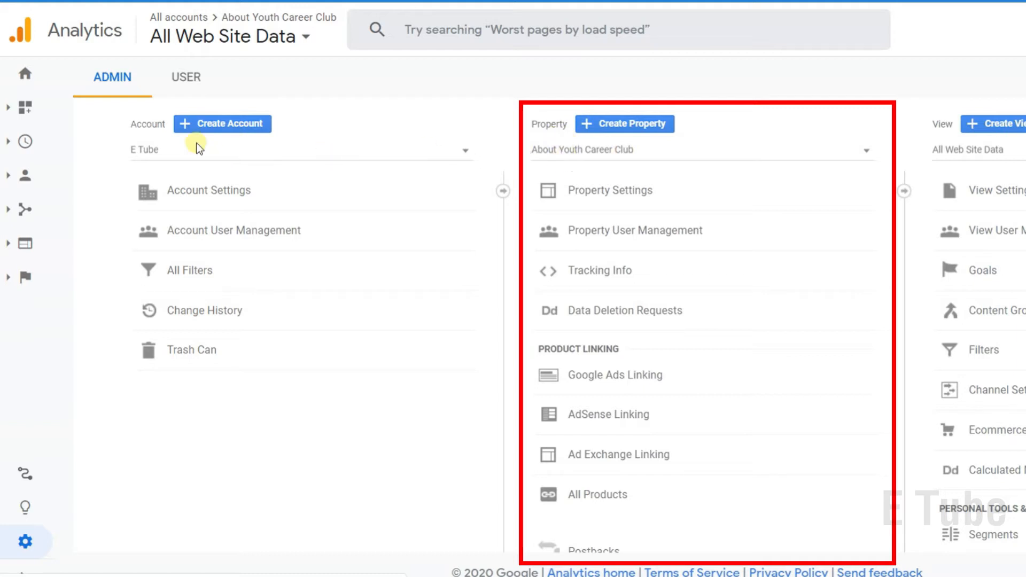
pyautogui.moveTo(348, 160)
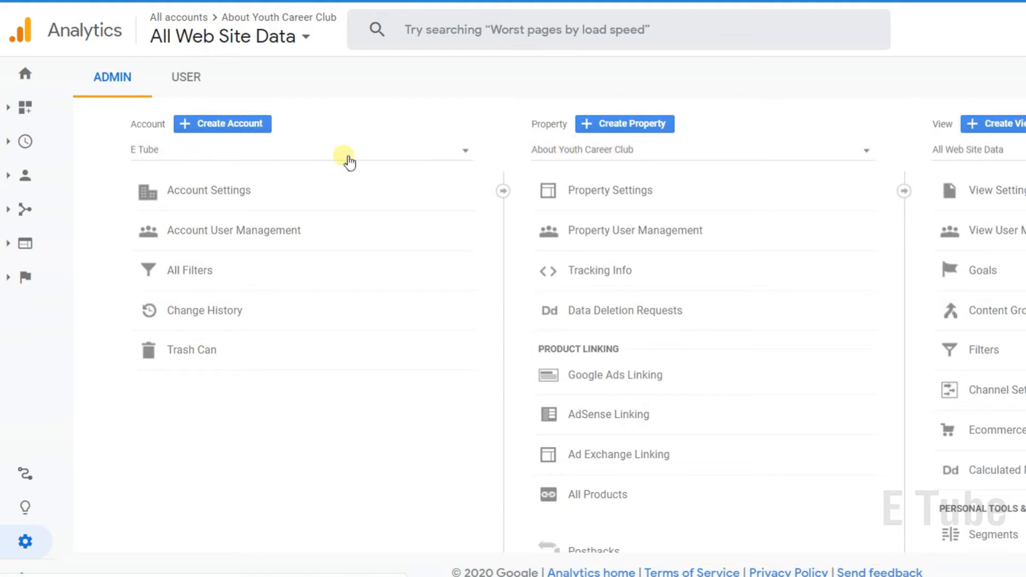
pyautogui.moveTo(598, 157)
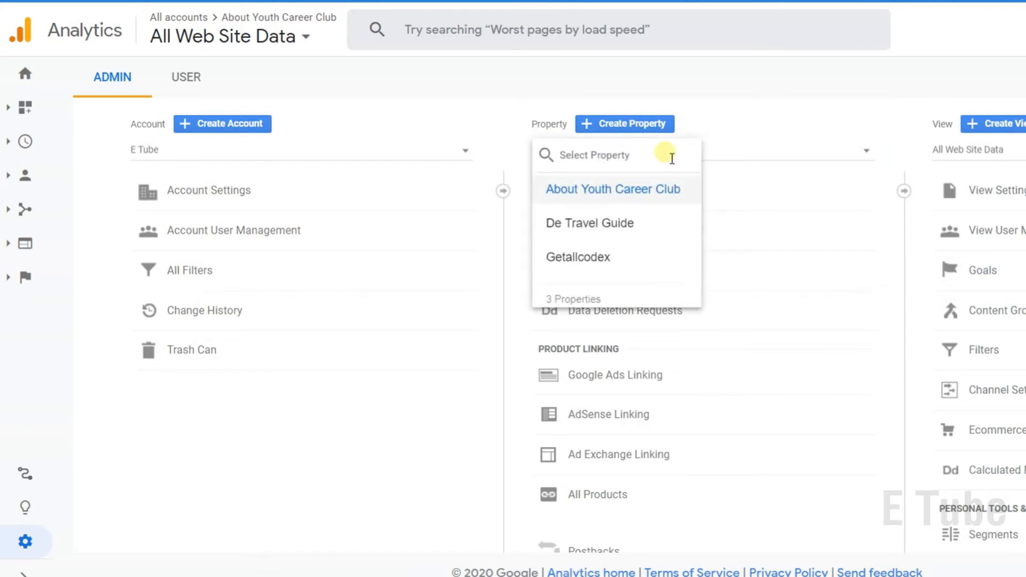
pyautogui.moveTo(585, 215)
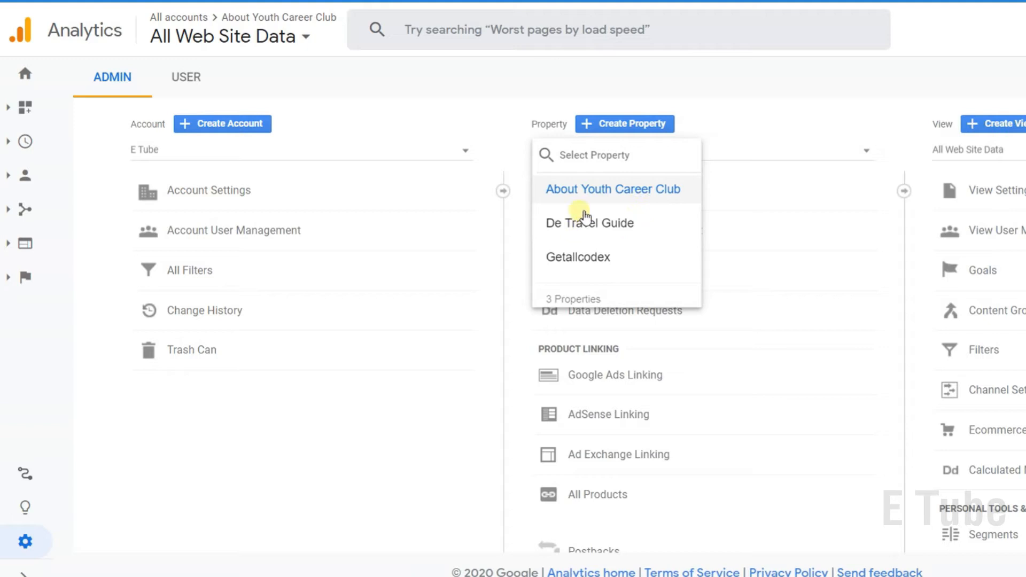
pyautogui.moveTo(589, 188)
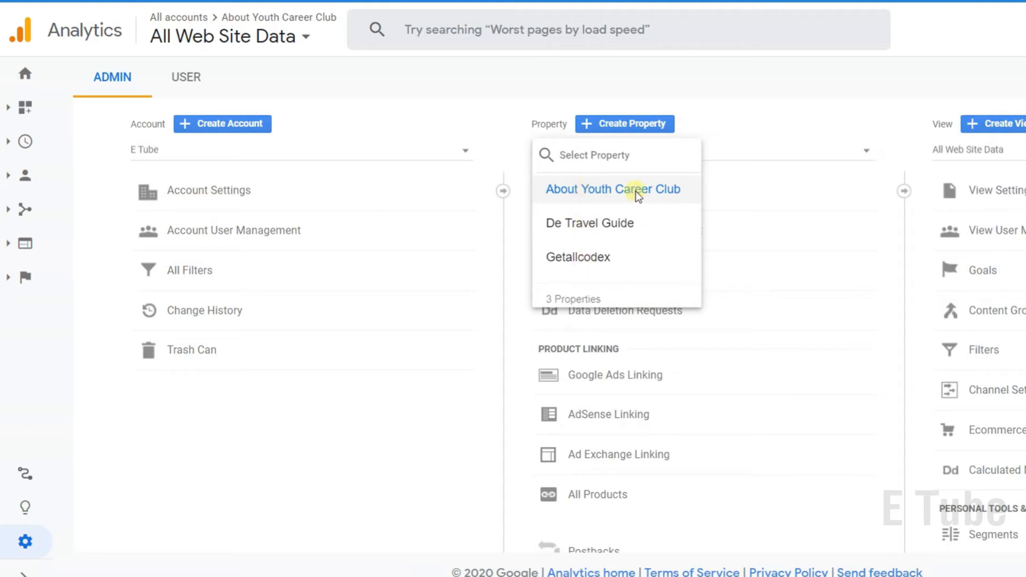
pyautogui.click(612, 189)
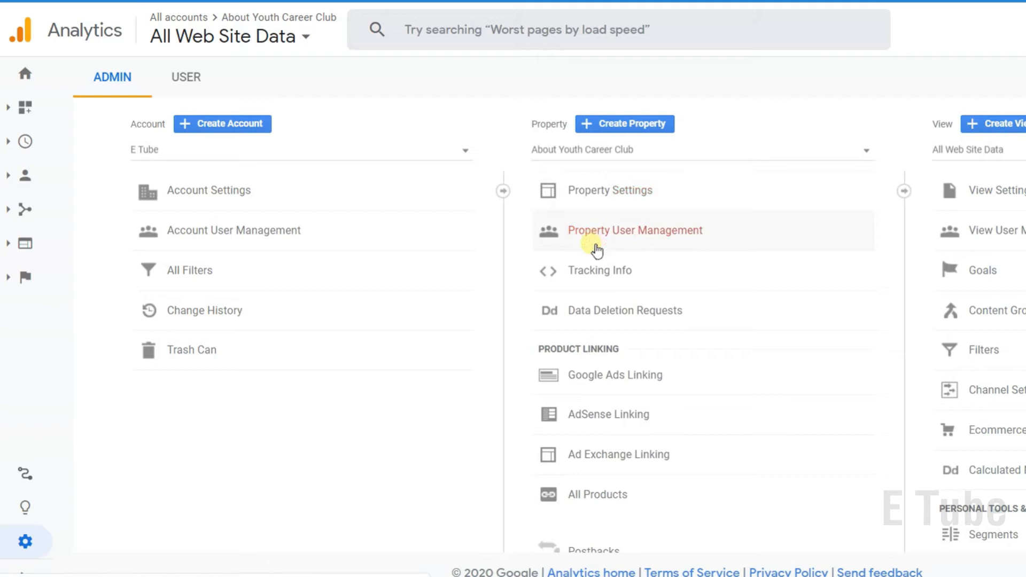
pyautogui.moveTo(638, 180)
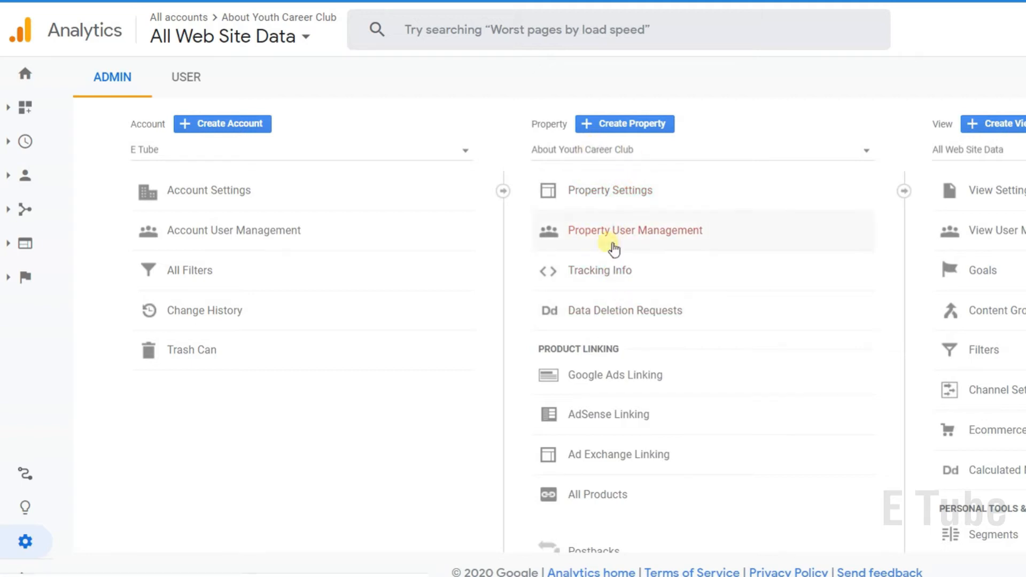
pyautogui.moveTo(600, 198)
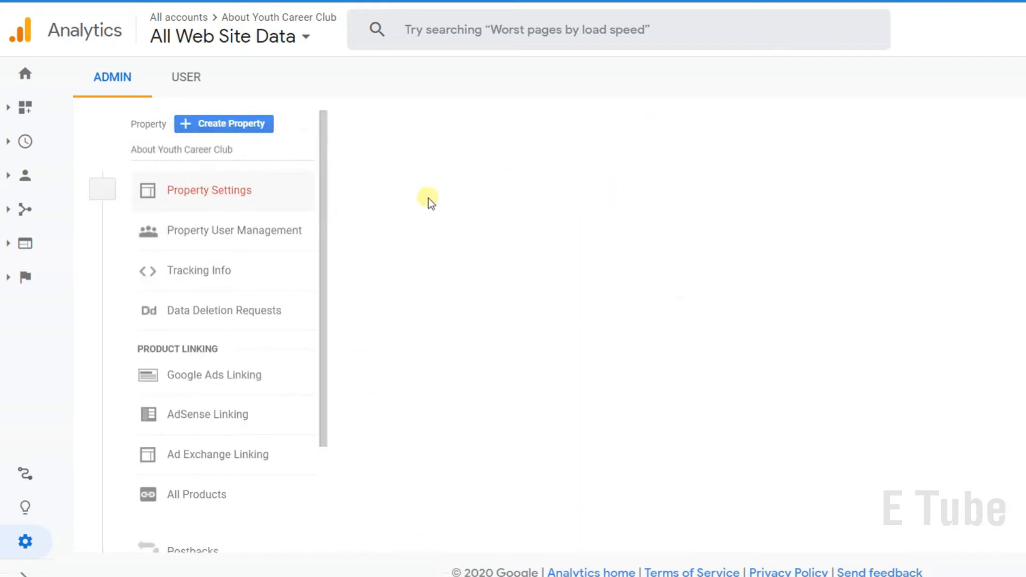
# Step: Open Property Settings for About Youth Career Club
pyautogui.click(208, 190)
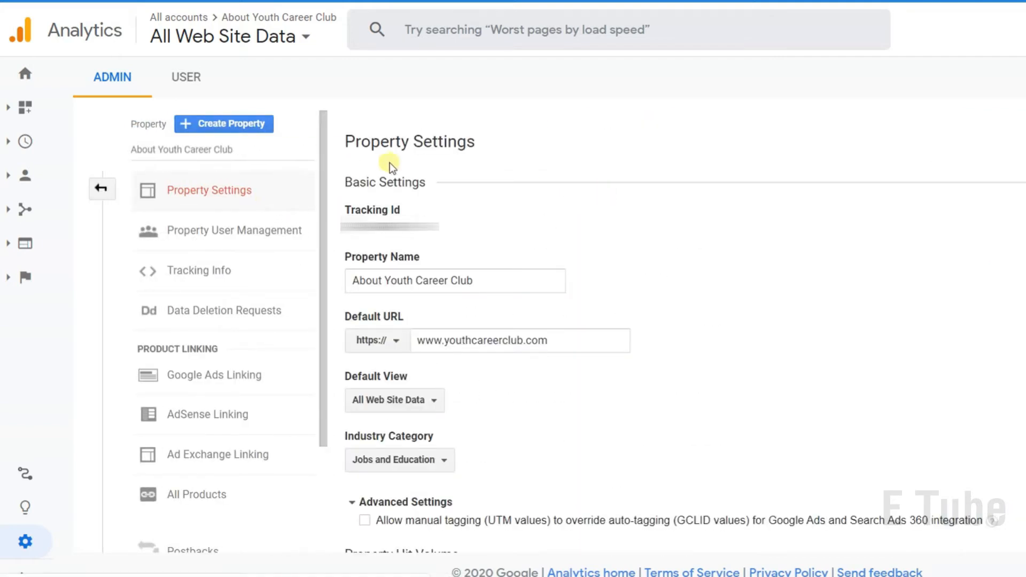
pyautogui.moveTo(515, 179)
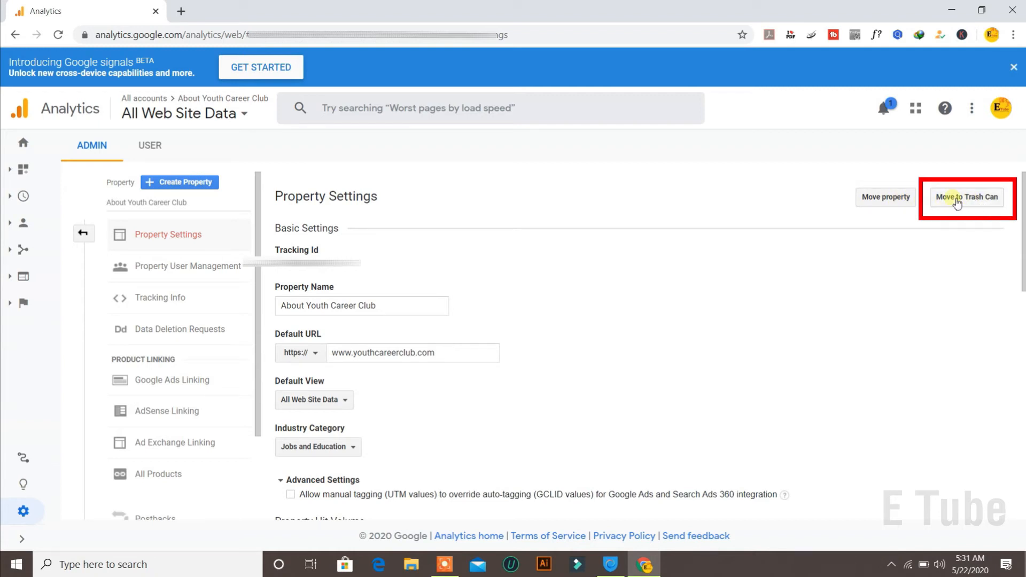
# Step: Move About Youth Career Club to the Trash Can and confirm the deletion
pyautogui.click(967, 198)
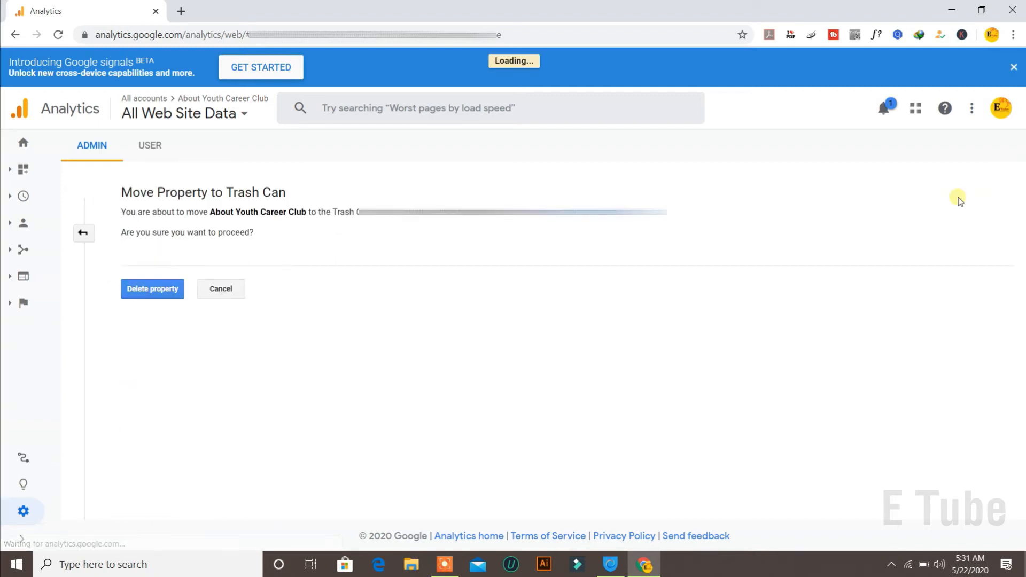
pyautogui.moveTo(291, 256)
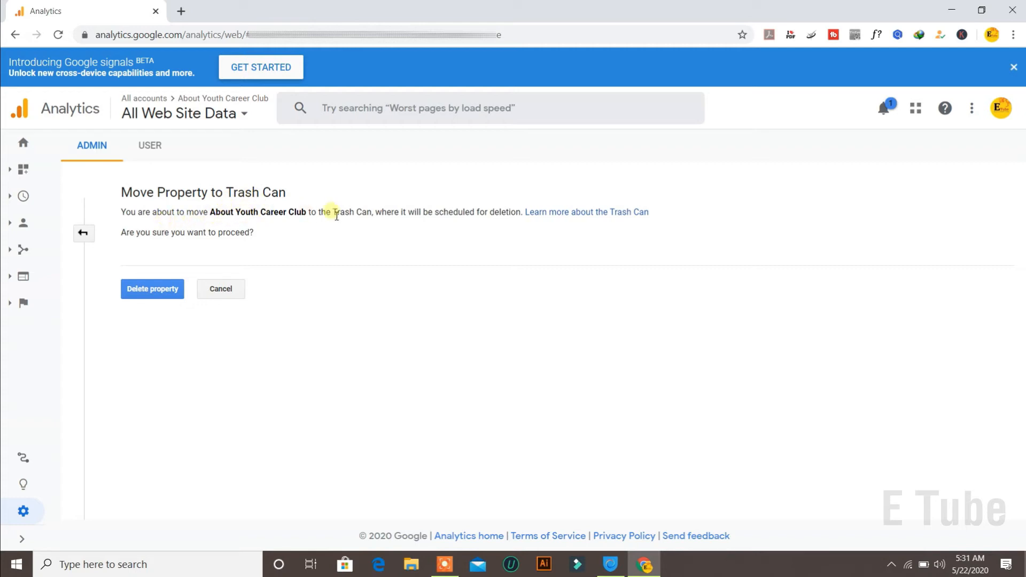
pyautogui.moveTo(464, 221)
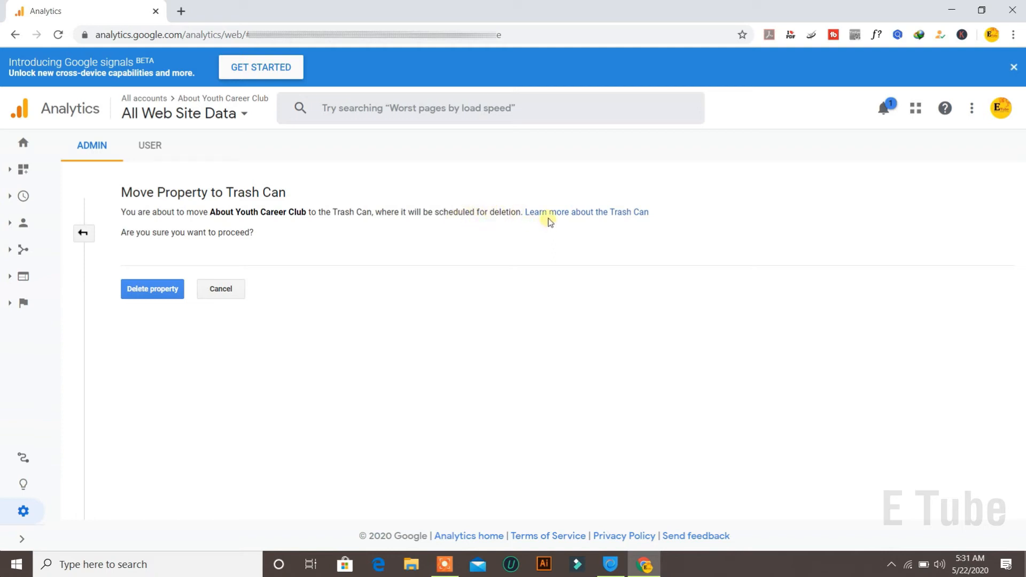
pyautogui.moveTo(514, 255)
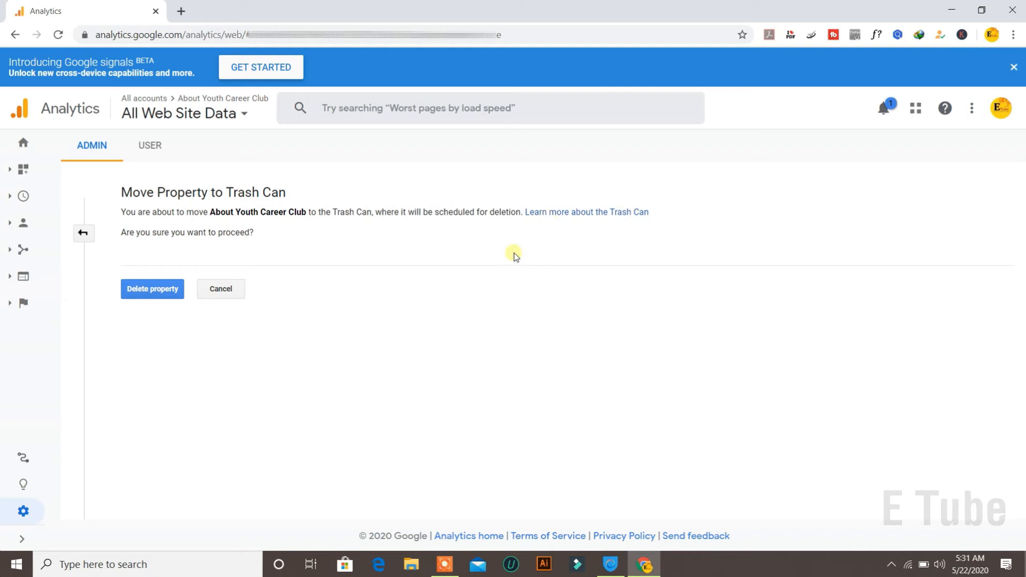
pyautogui.moveTo(510, 222)
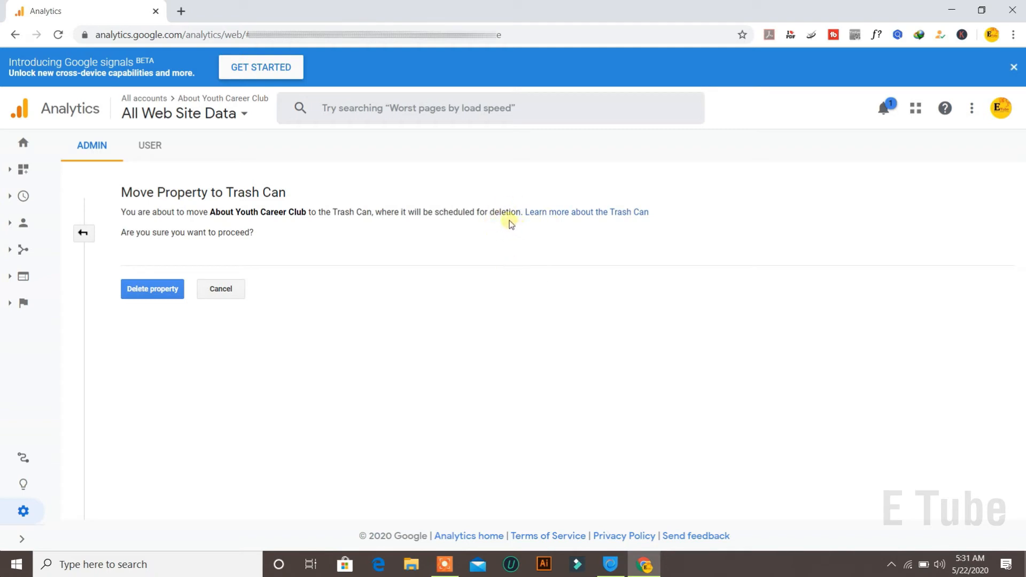
pyautogui.moveTo(455, 220)
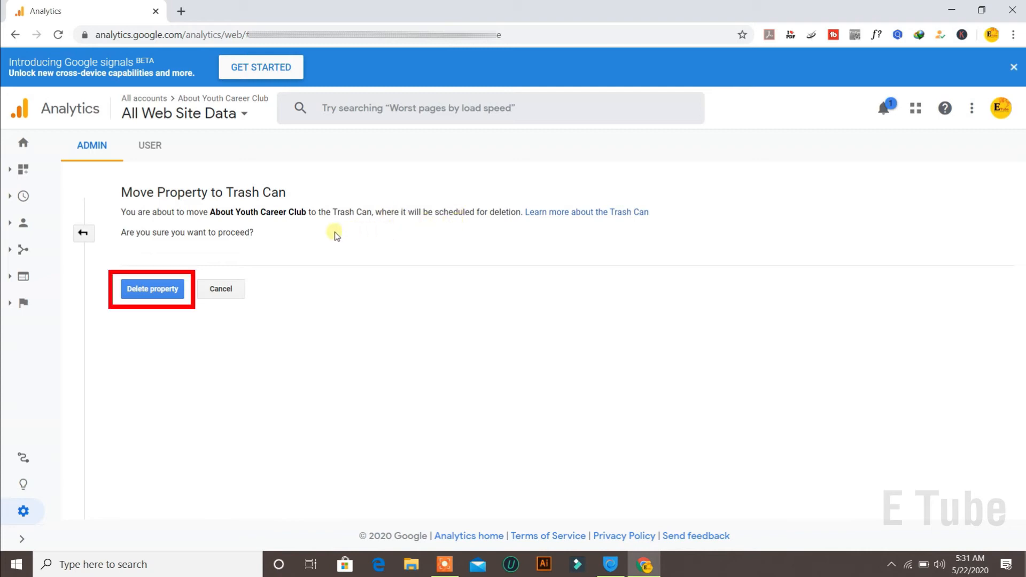
pyautogui.moveTo(186, 250)
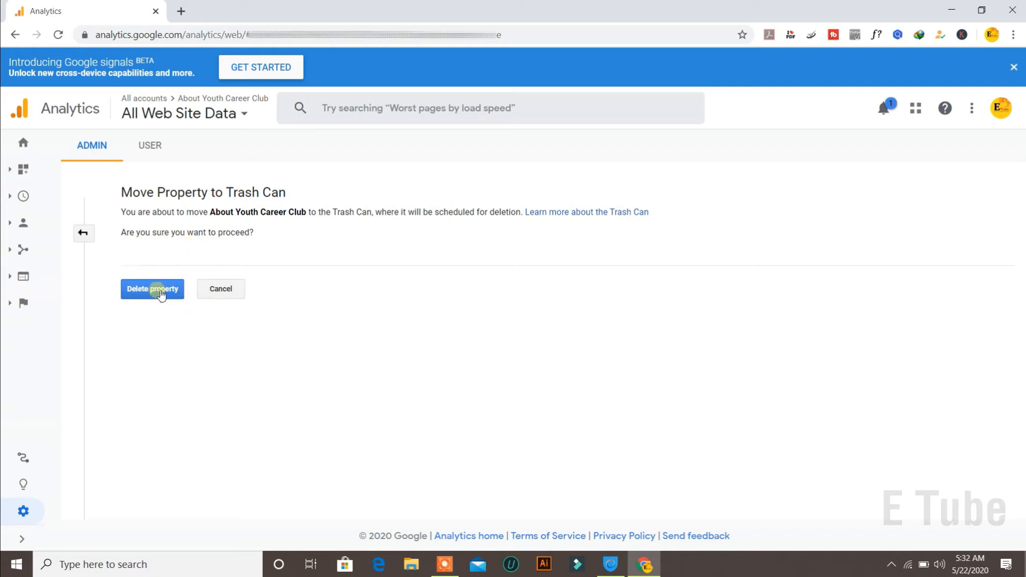
pyautogui.click(152, 288)
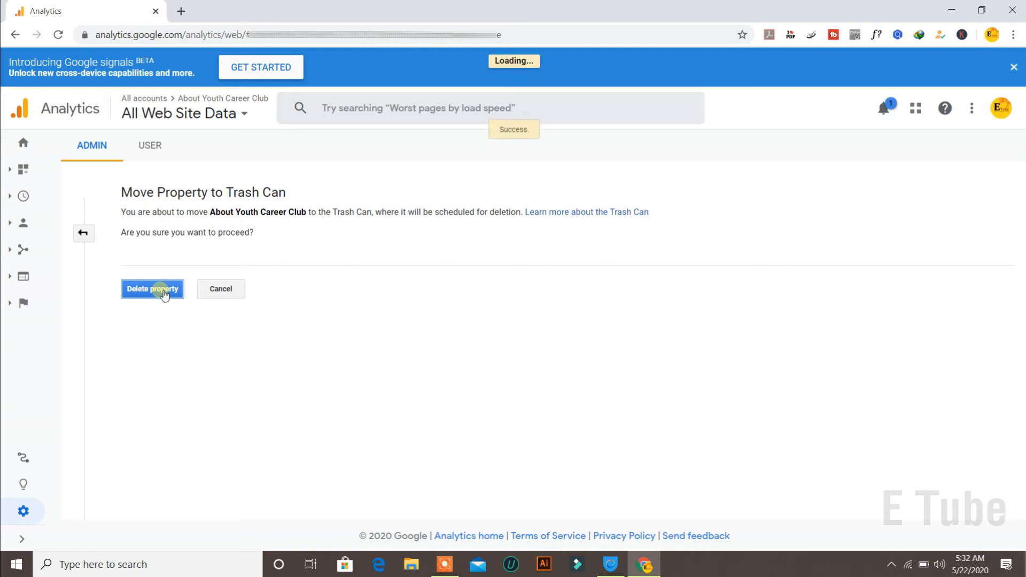
pyautogui.click(152, 289)
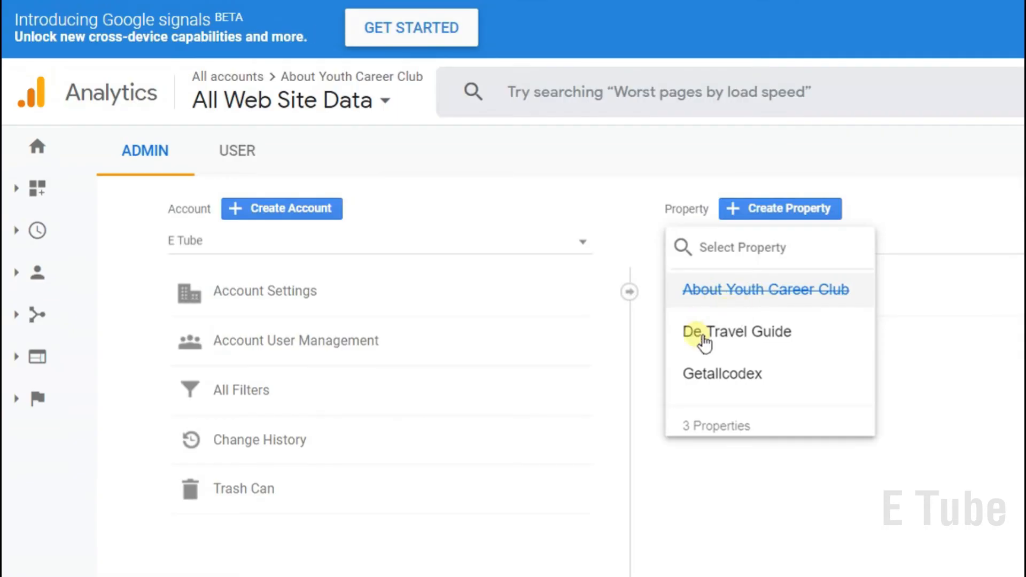
pyautogui.moveTo(714, 376)
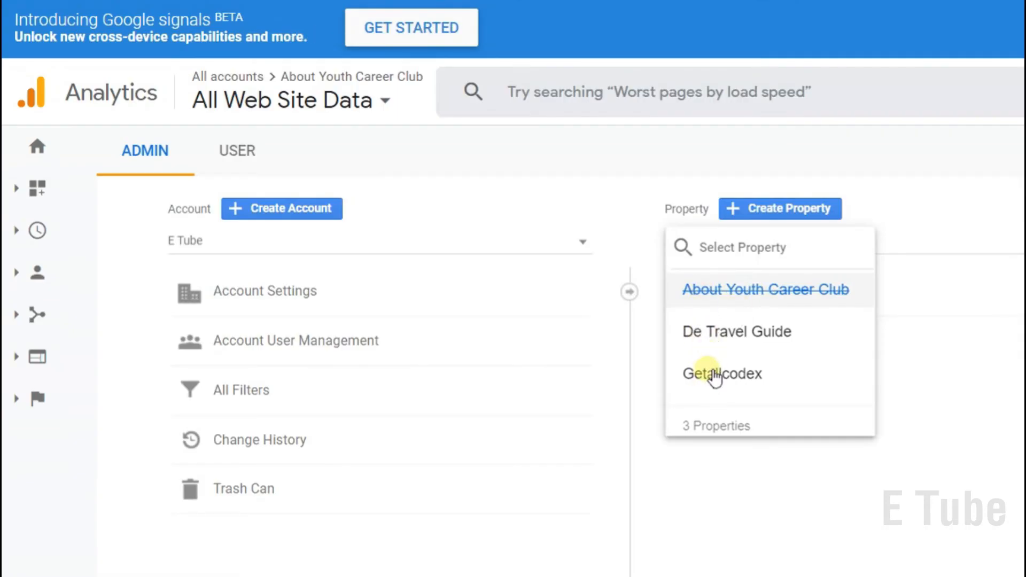
pyautogui.moveTo(758, 294)
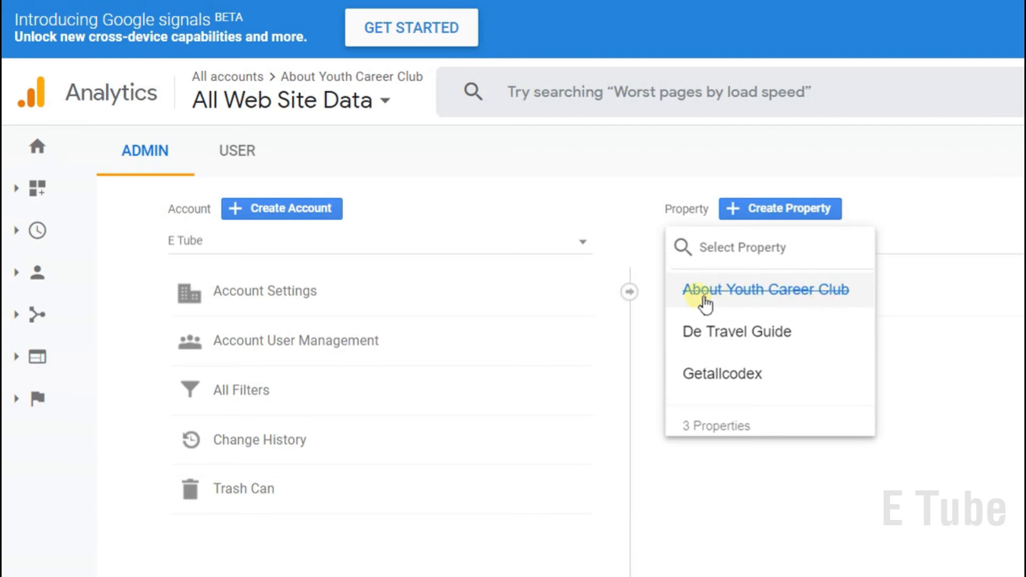
pyautogui.moveTo(819, 307)
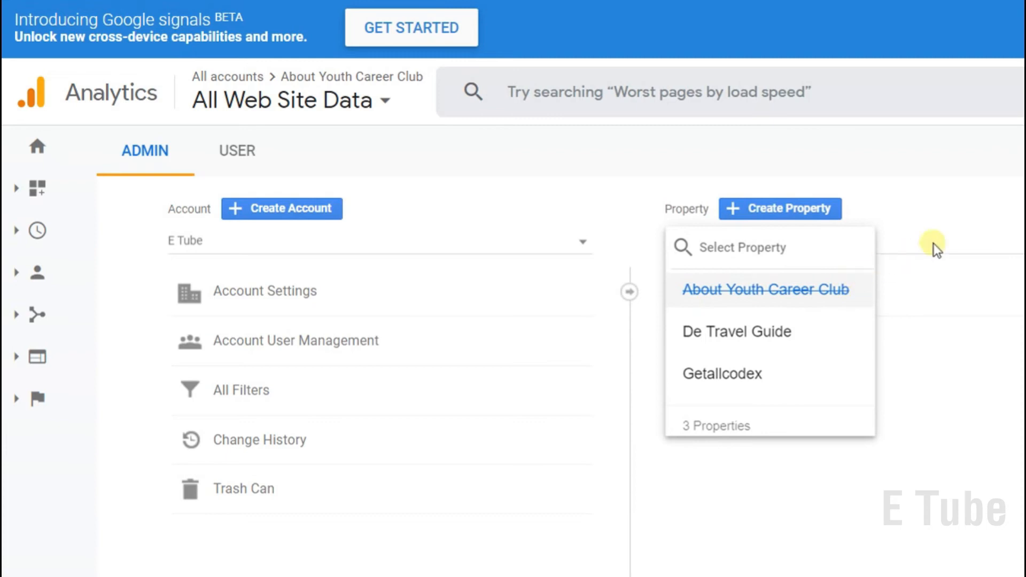
pyautogui.click(764, 289)
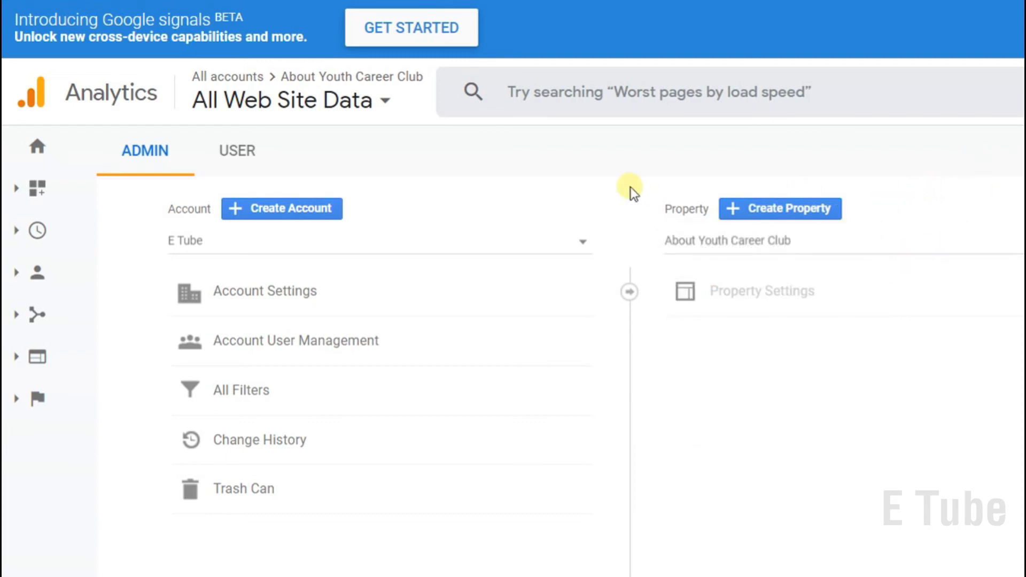
pyautogui.moveTo(618, 201)
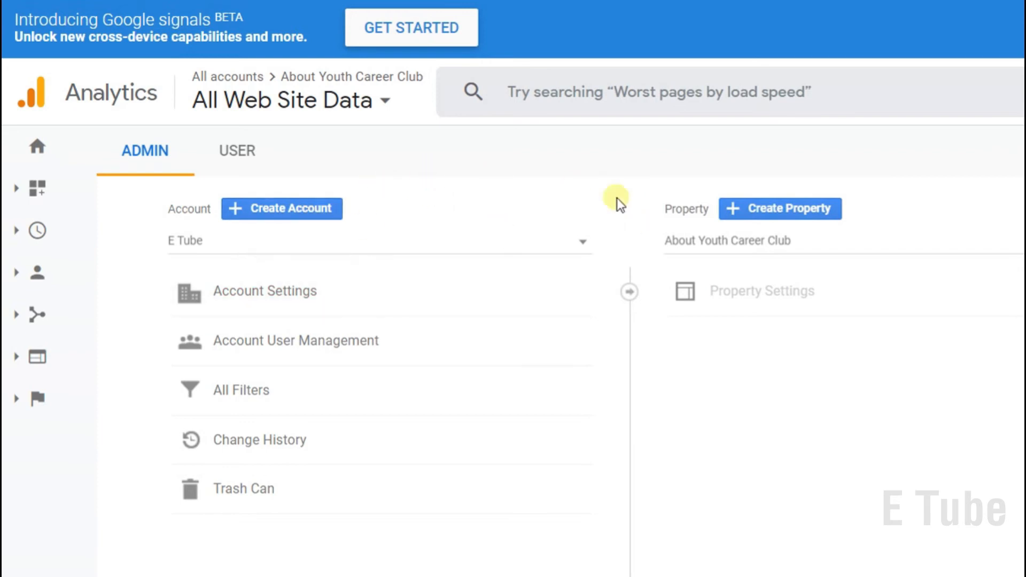
pyautogui.click(779, 208)
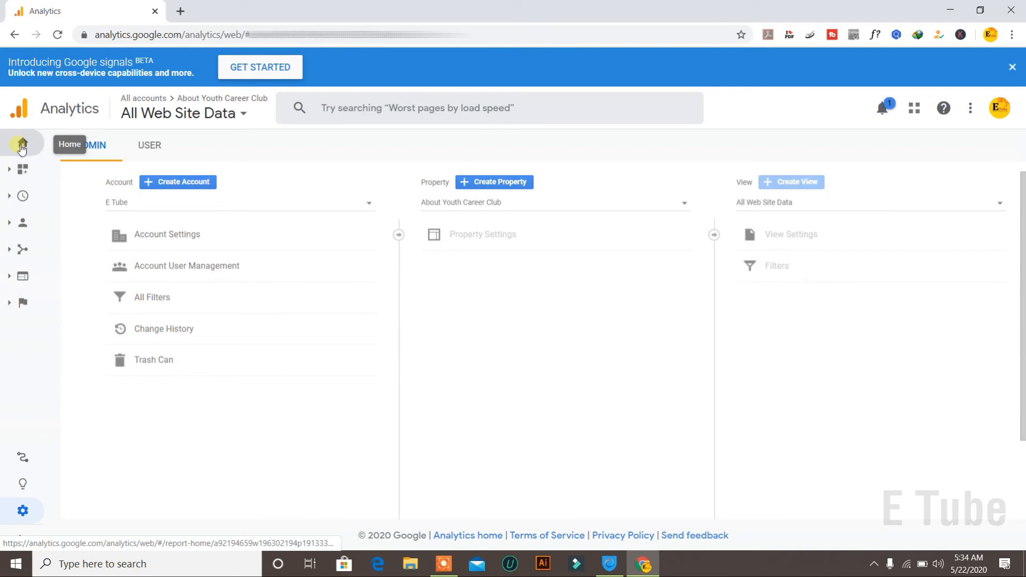
pyautogui.click(21, 144)
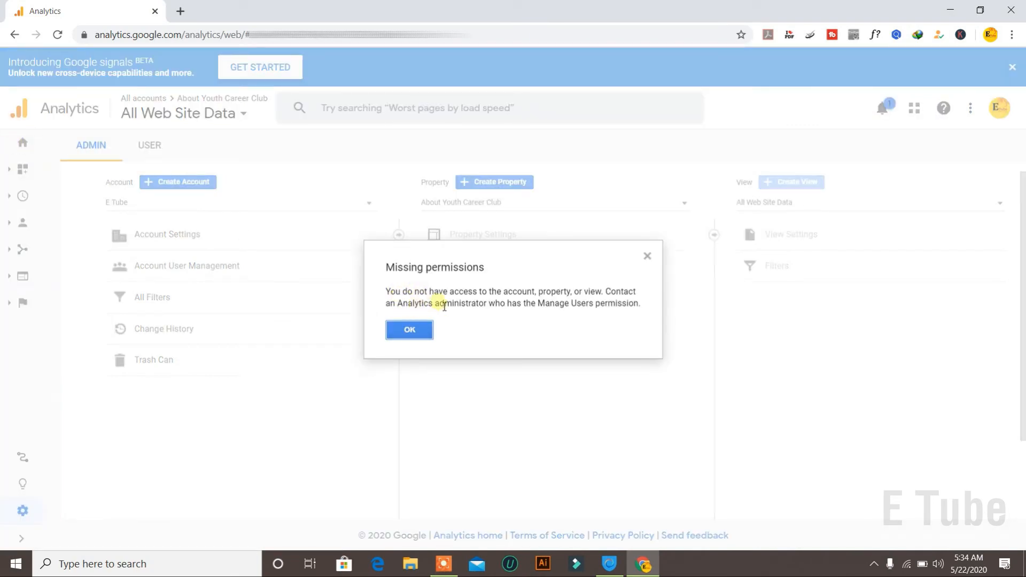
pyautogui.click(409, 329)
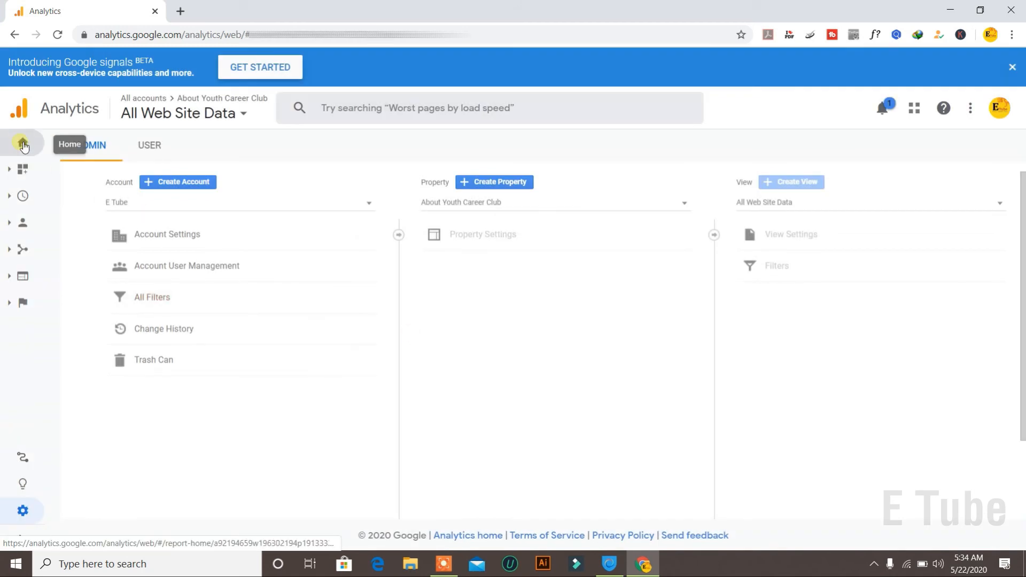
pyautogui.click(22, 143)
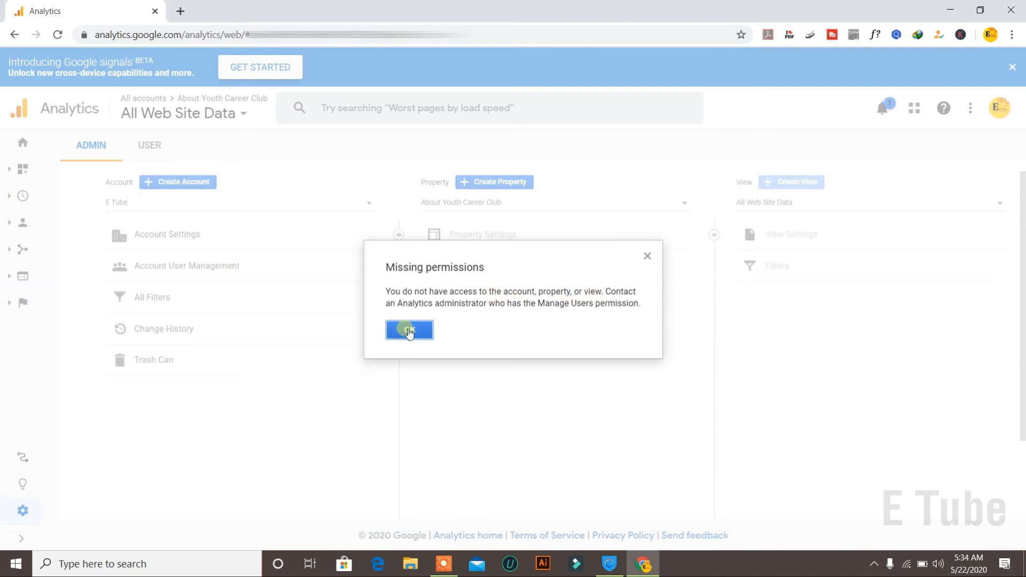
pyautogui.click(408, 329)
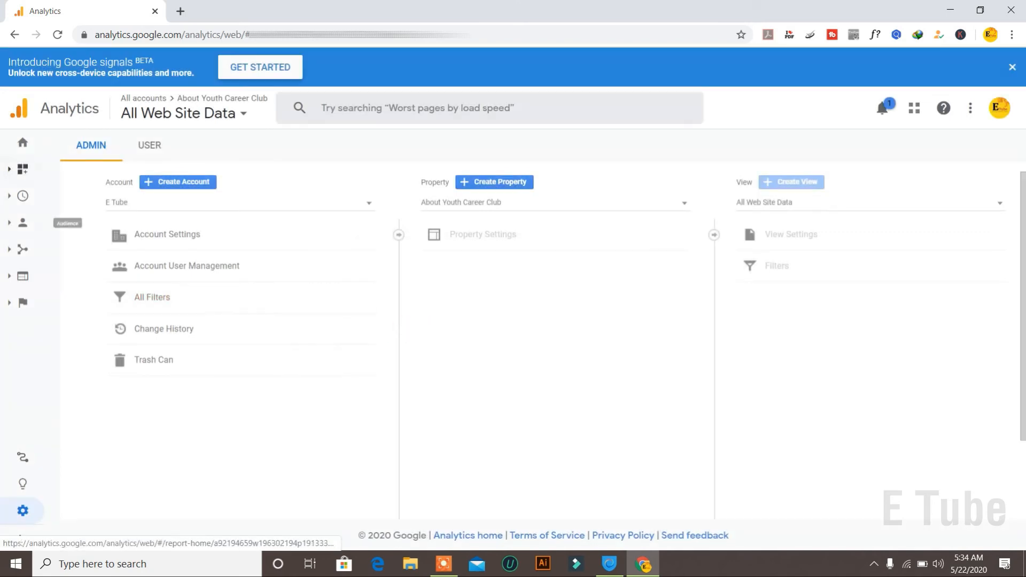
pyautogui.moveTo(23, 143)
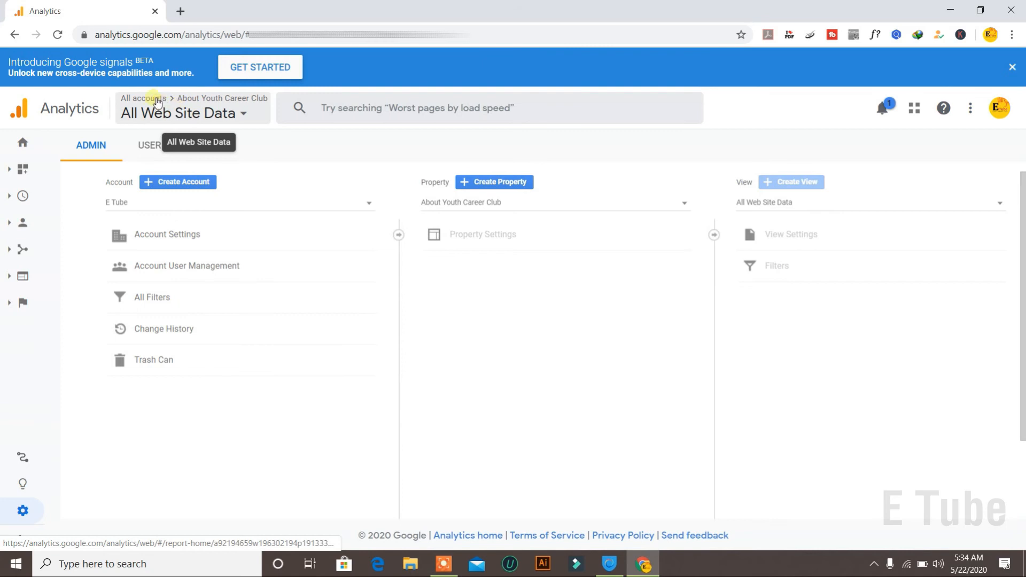
pyautogui.moveTo(182, 125)
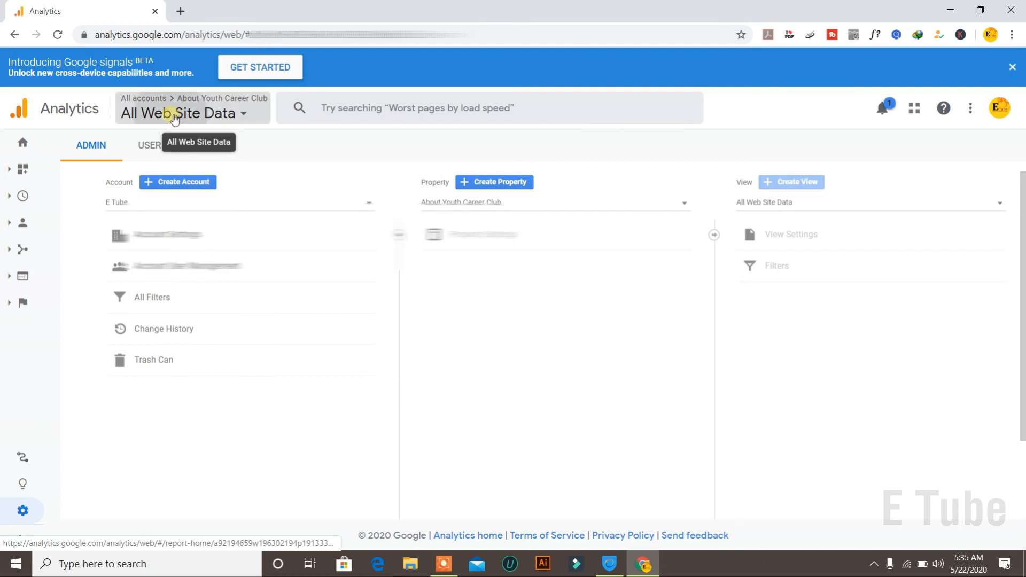
# Step: Select the De Travel Guide property and its view from the account picker
pyautogui.click(180, 113)
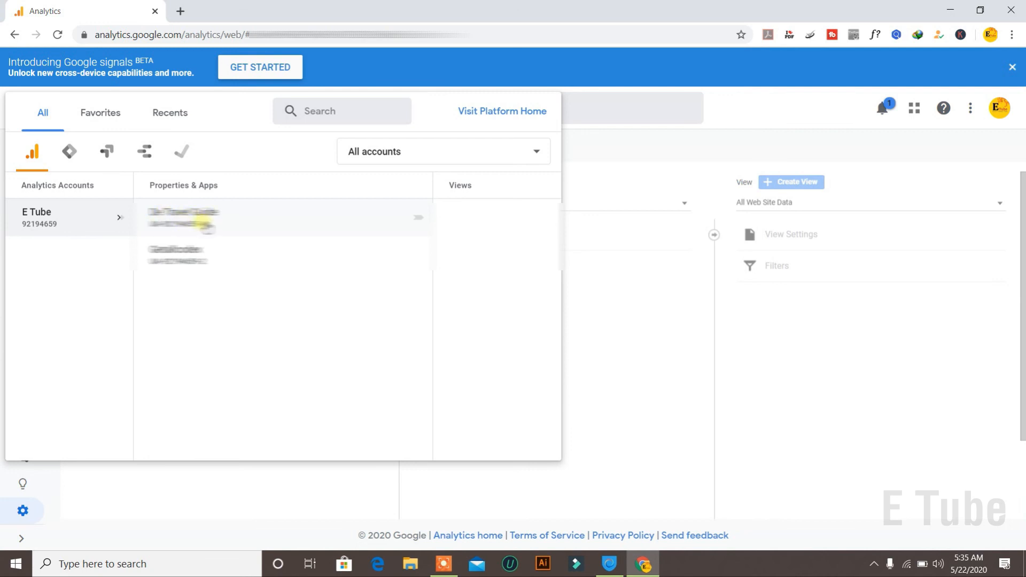
pyautogui.click(183, 217)
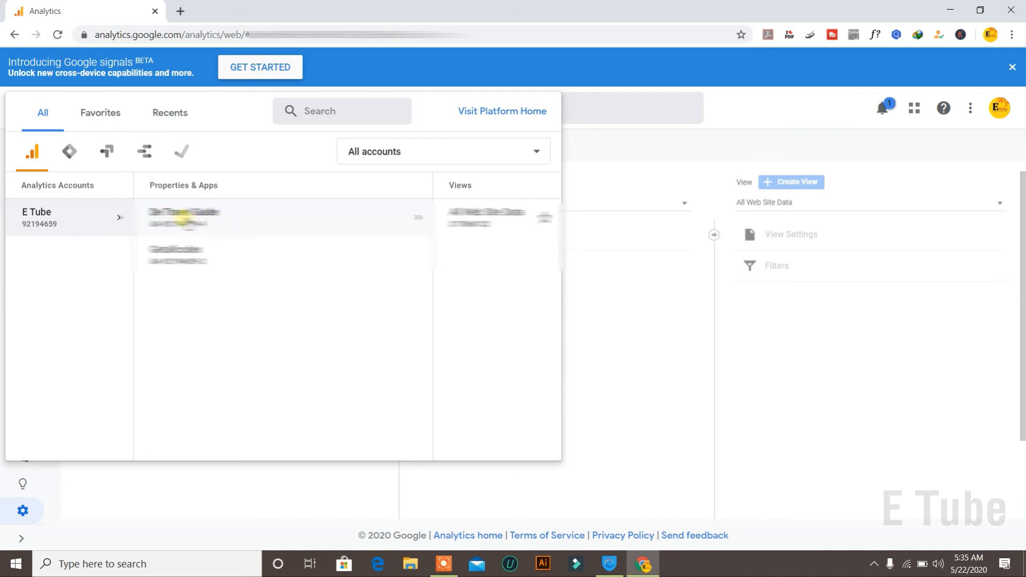
pyautogui.click(183, 216)
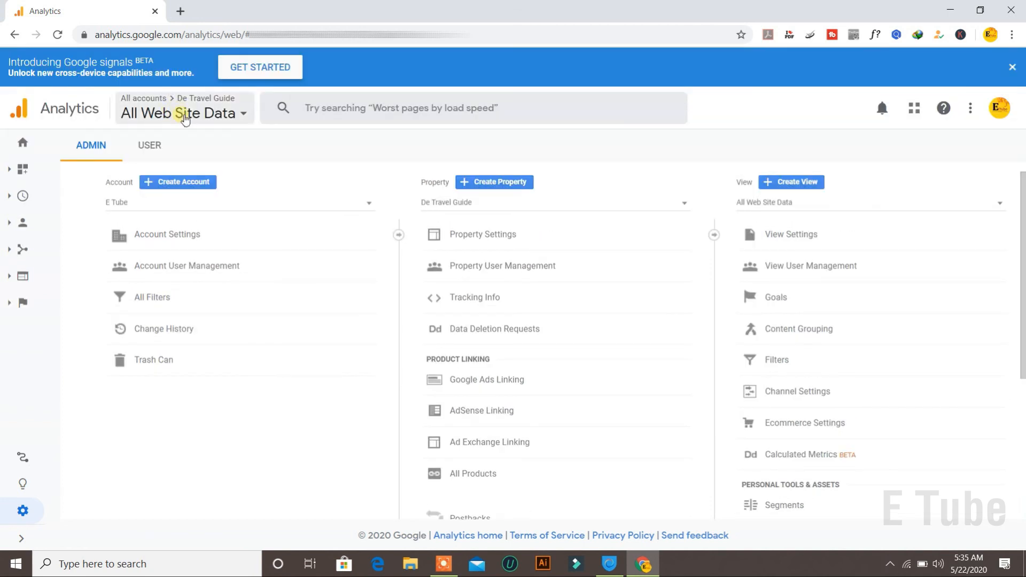
pyautogui.moveTo(208, 115)
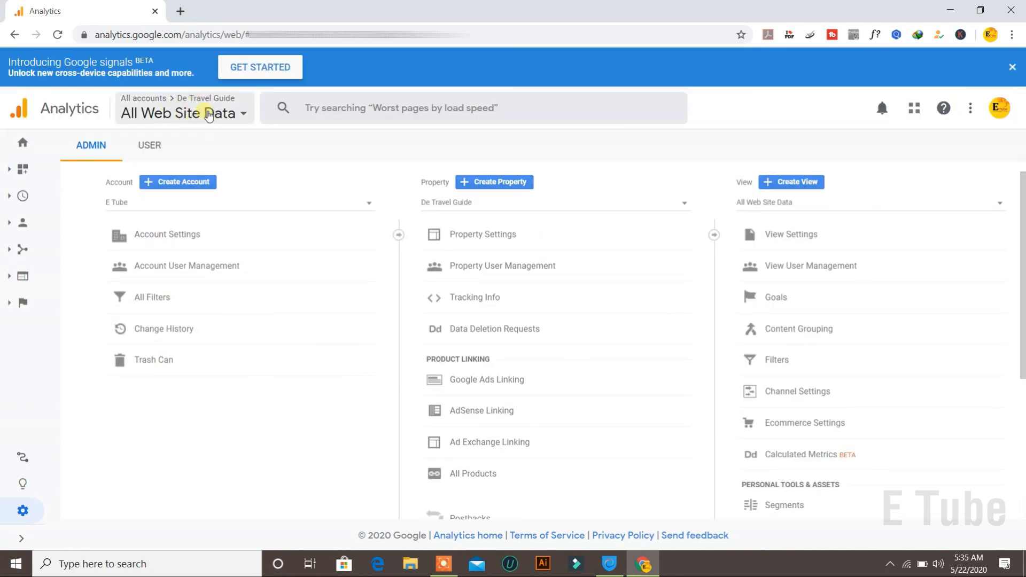
pyautogui.click(23, 142)
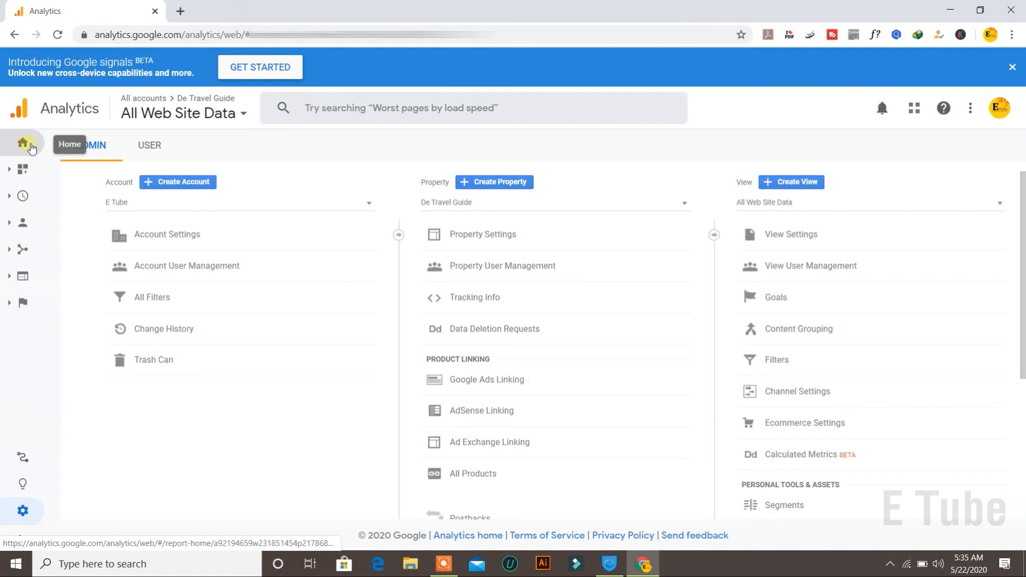
# Step: Open the Home dashboard for De Travel Guide's All Web Site Data view
pyautogui.click(24, 145)
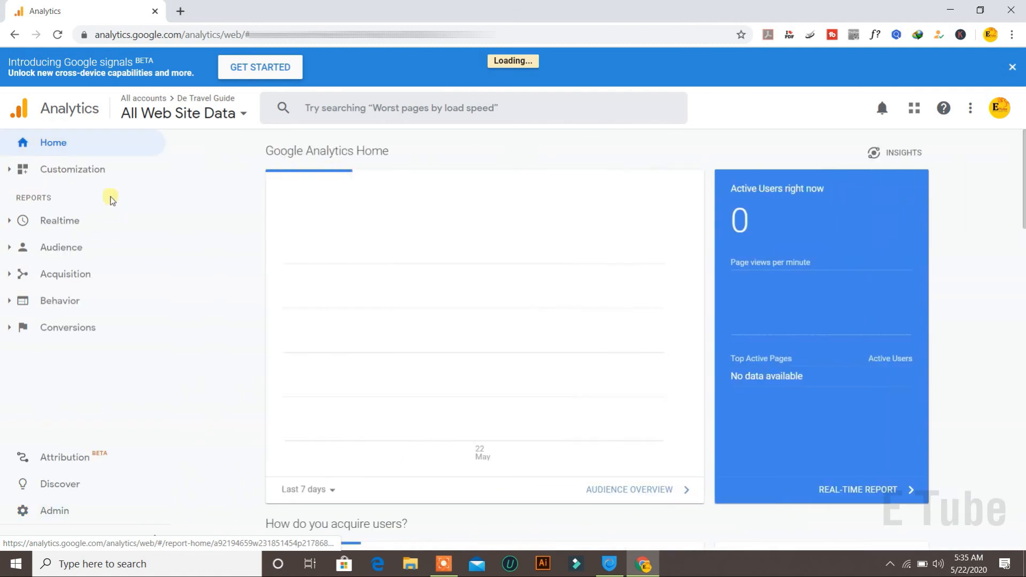